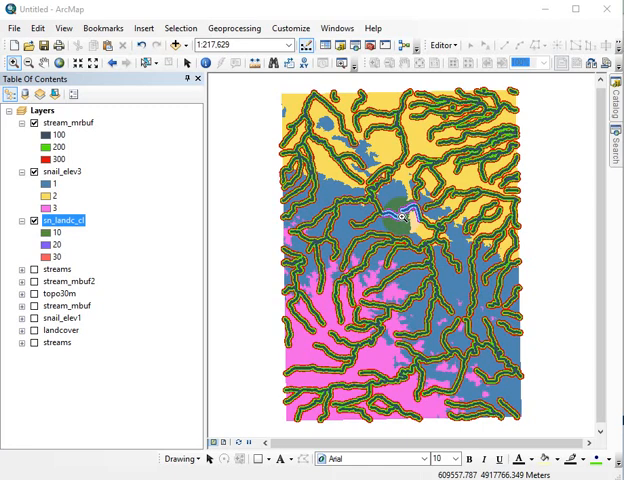
mouse_move(236, 195)
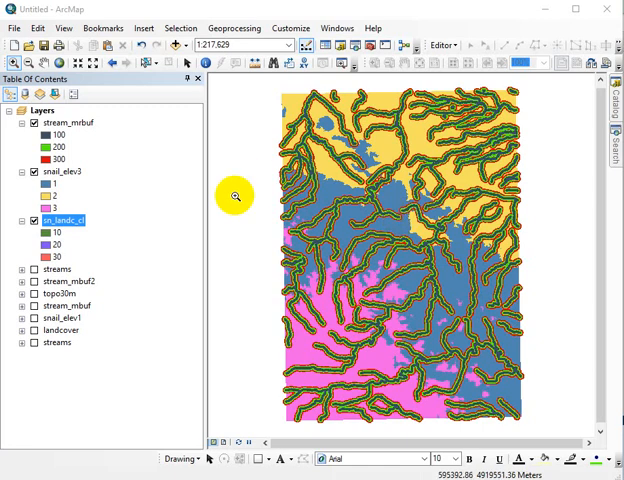
mouse_move(85, 147)
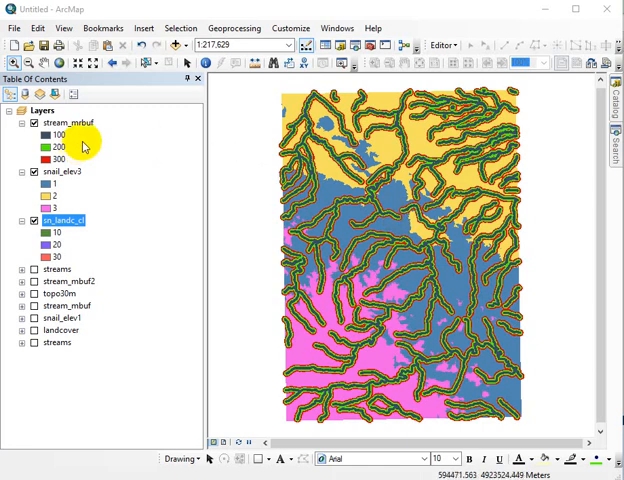
mouse_move(86, 122)
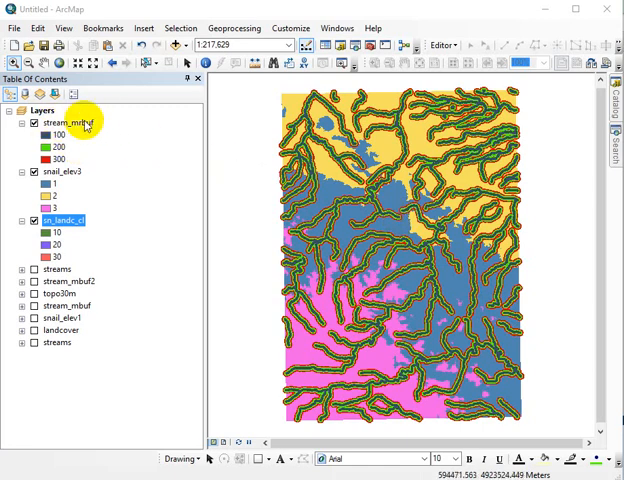
Add topo30m to the map, then hide topo30m and stream_mrbuf to show snail_elev3
click(61, 171)
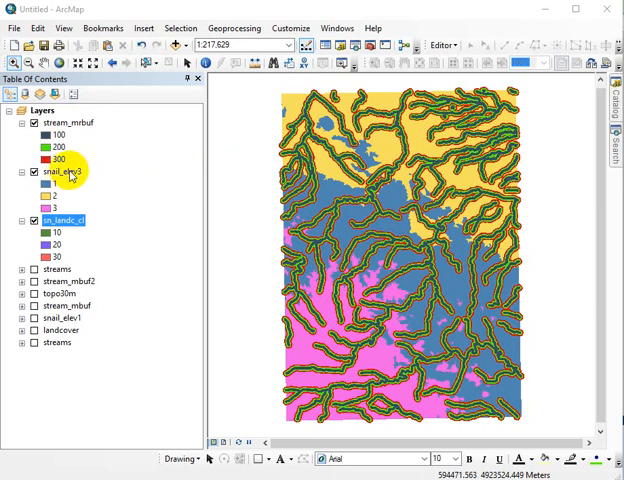
click(60, 220)
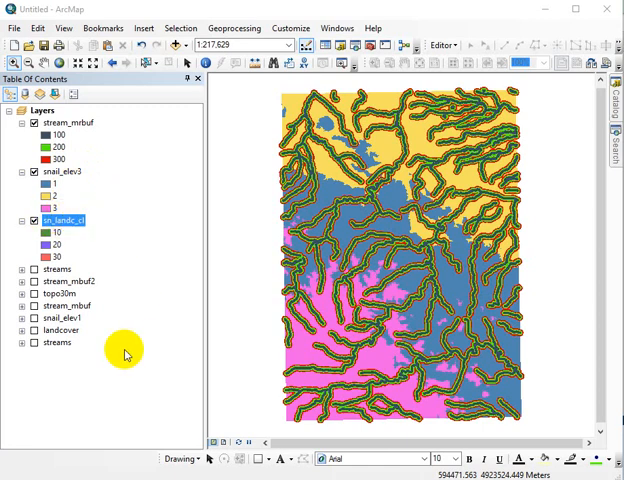
mouse_move(186, 157)
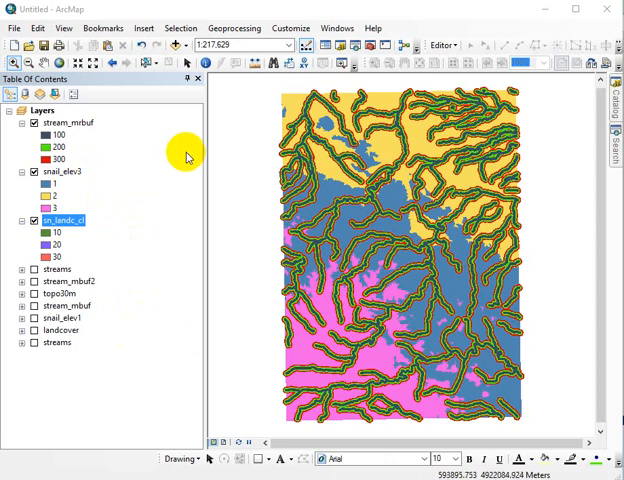
mouse_move(155, 172)
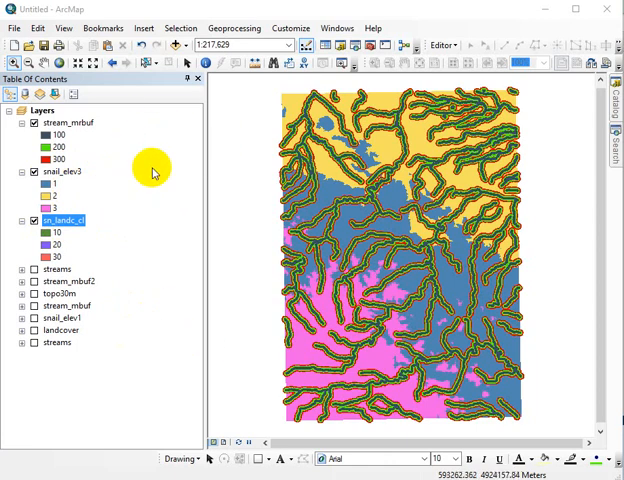
mouse_move(150, 170)
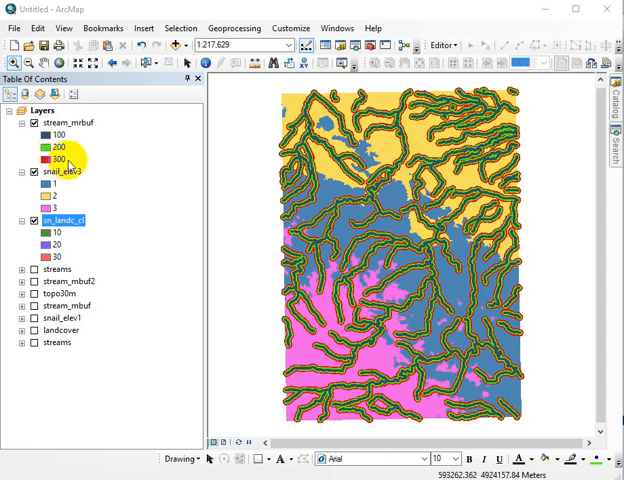
mouse_move(91, 159)
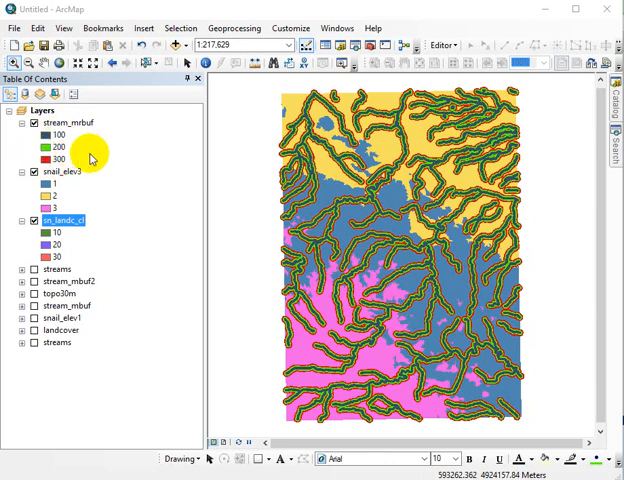
mouse_move(78, 167)
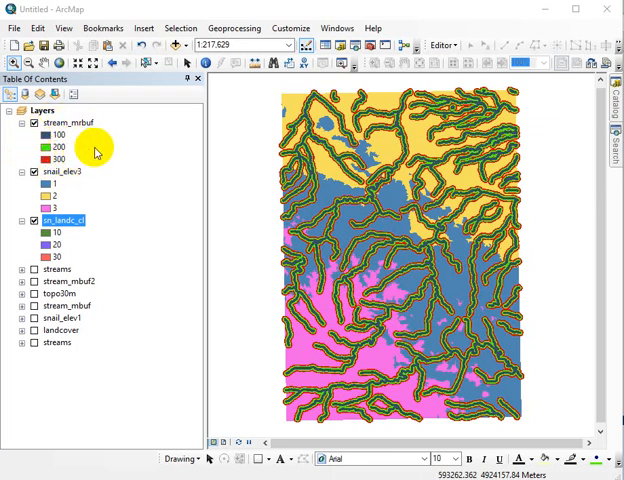
mouse_move(80, 147)
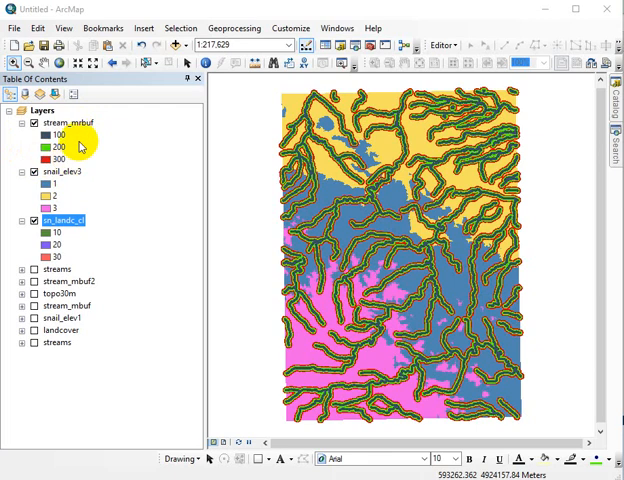
mouse_move(72, 147)
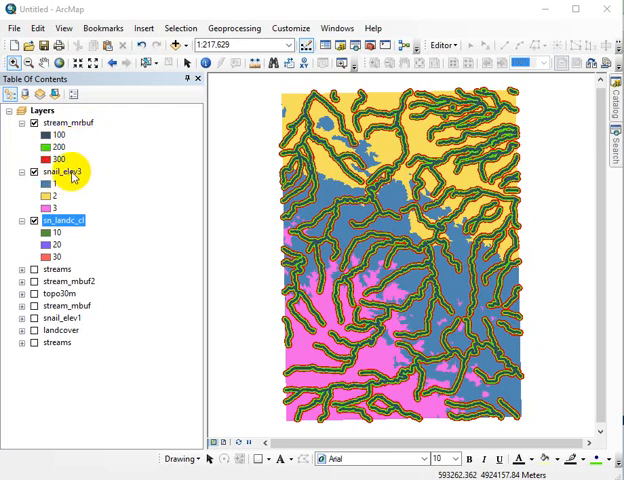
mouse_move(263, 187)
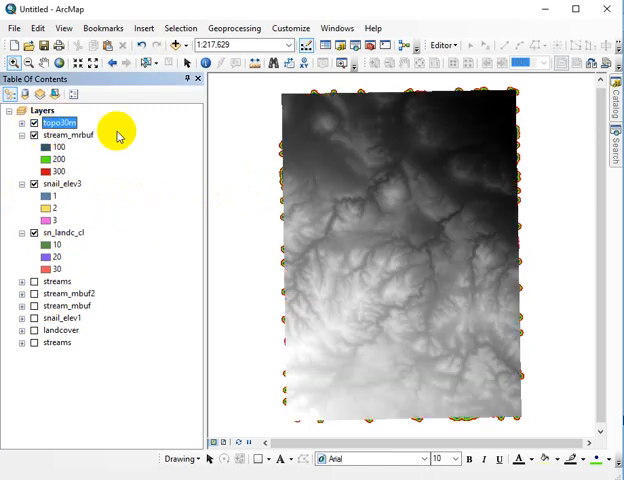
mouse_move(317, 402)
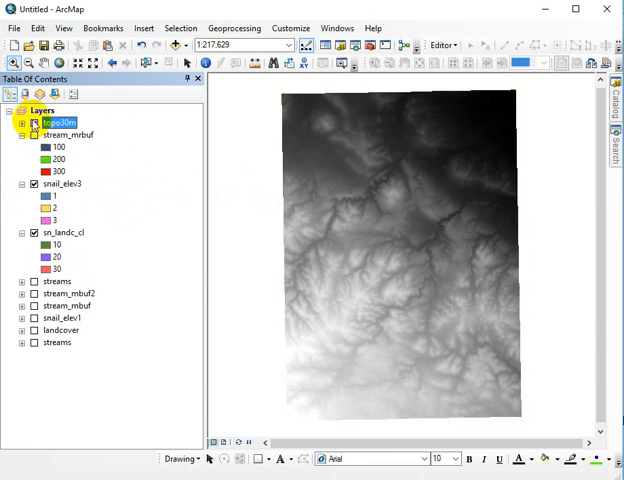
click(33, 122)
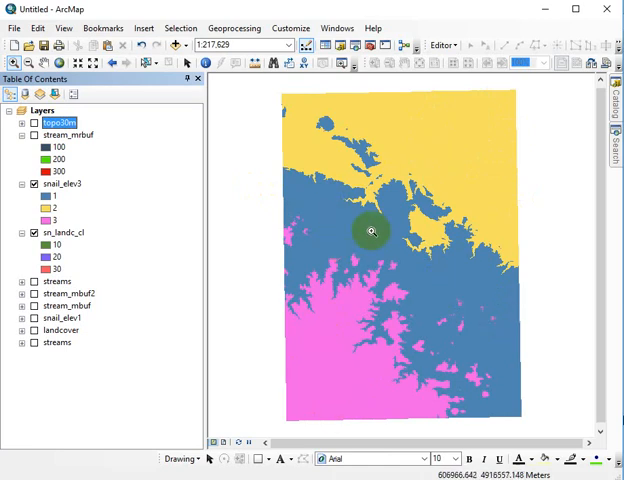
mouse_move(466, 152)
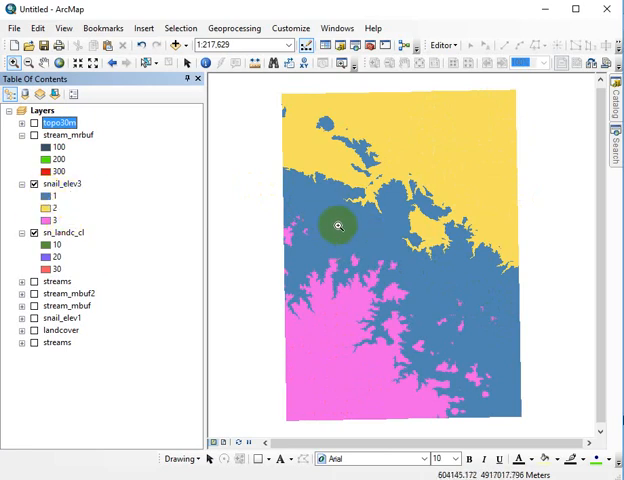
mouse_move(459, 94)
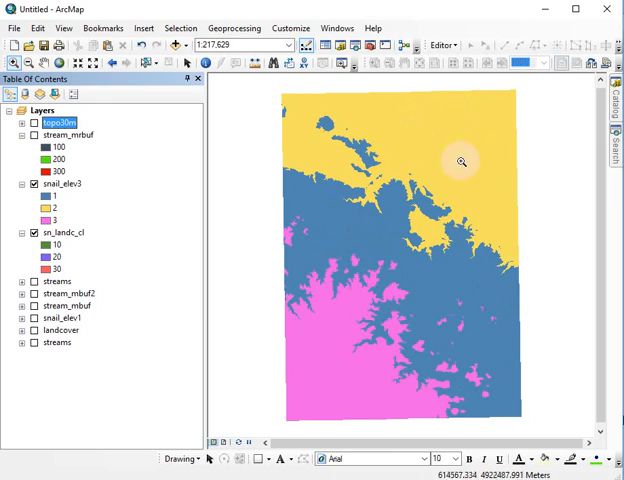
mouse_move(343, 383)
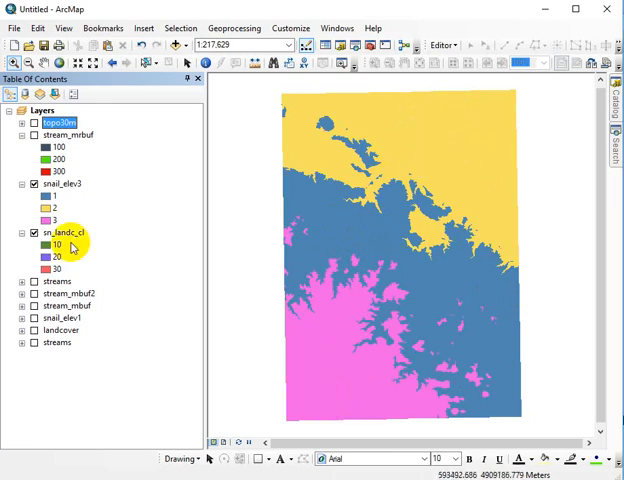
click(21, 184)
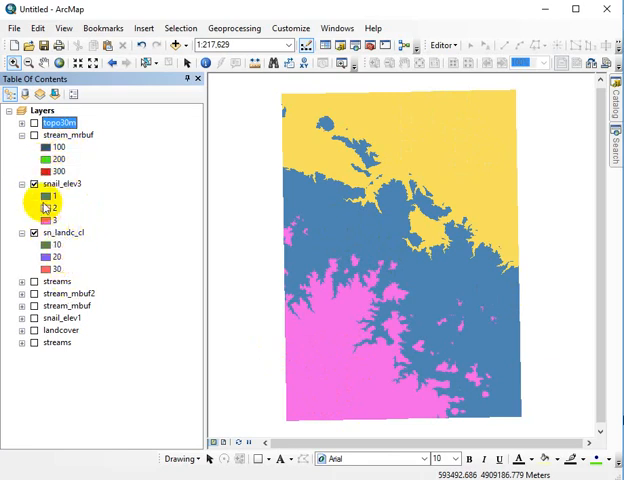
Turn off snail_elev3 so only land cover classes 10, 20 and 30 display
click(33, 183)
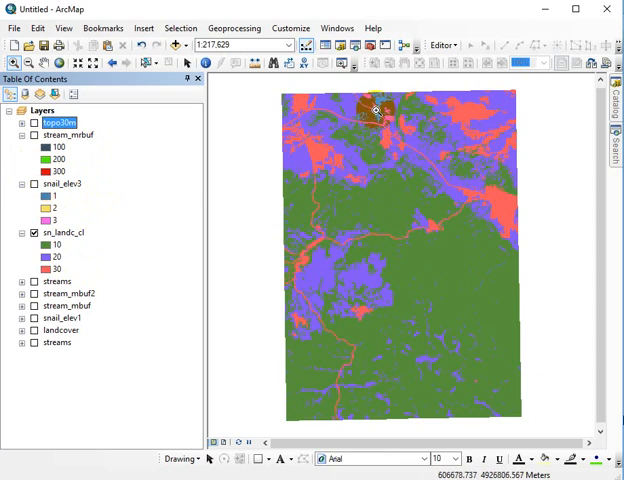
mouse_move(503, 330)
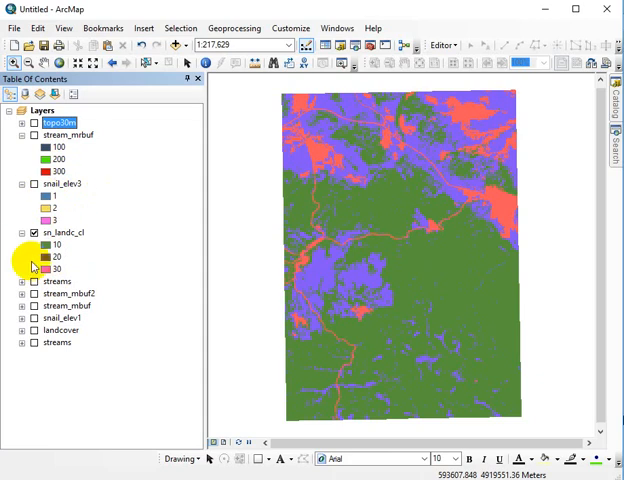
mouse_move(130, 247)
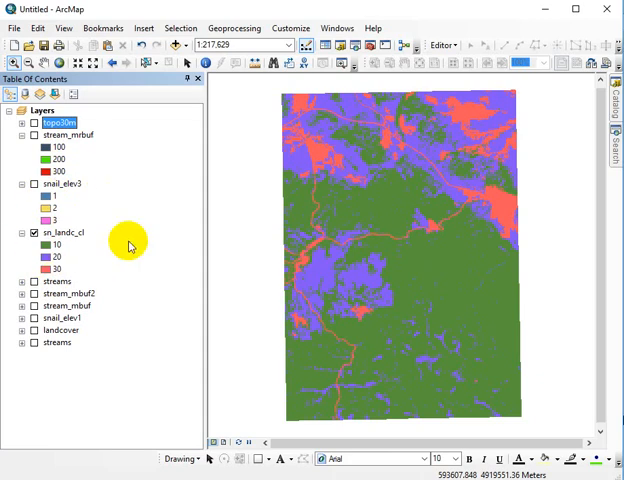
mouse_move(88, 262)
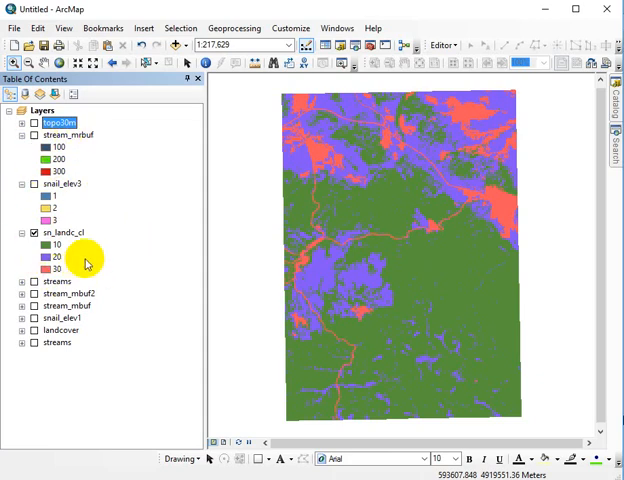
mouse_move(107, 371)
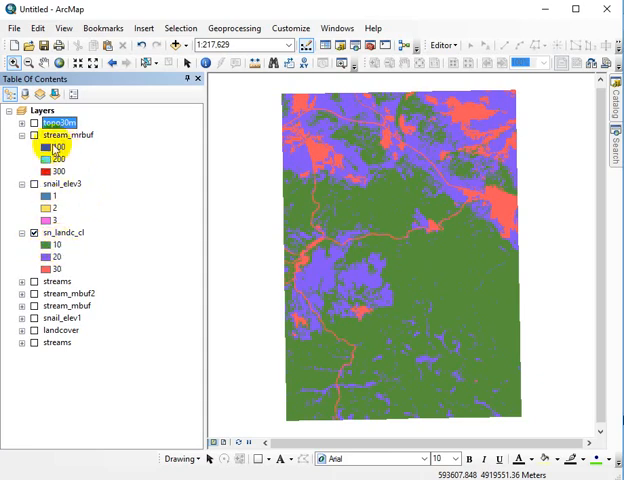
click(55, 158)
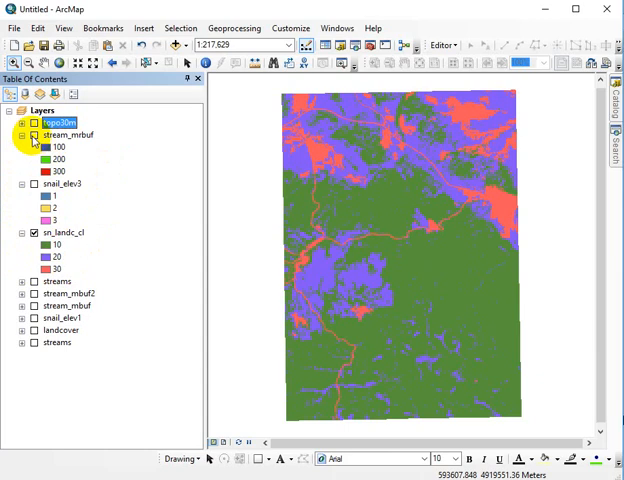
click(34, 134)
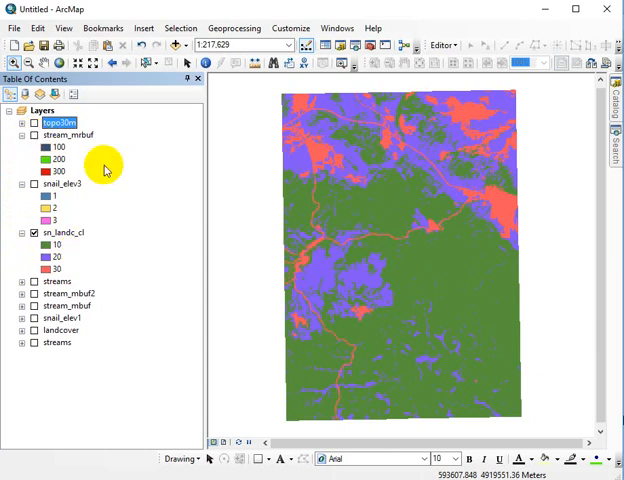
mouse_move(58, 196)
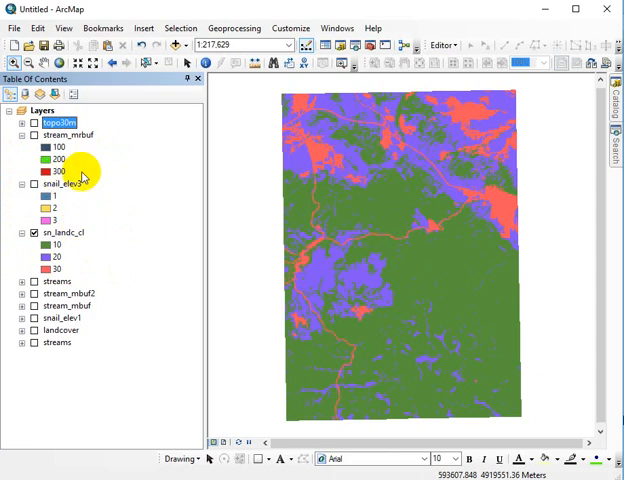
mouse_move(95, 140)
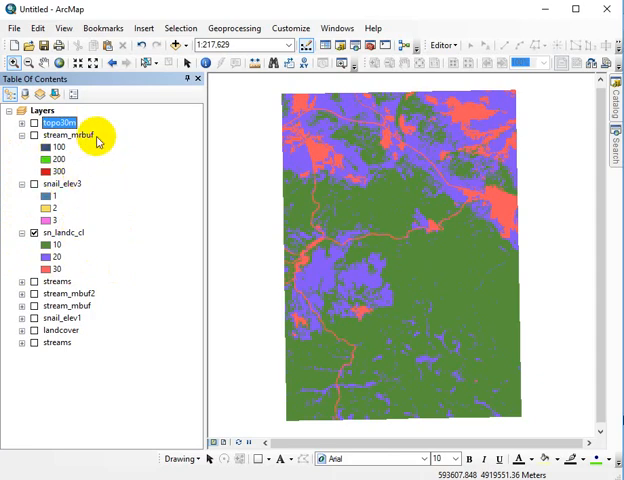
mouse_move(85, 147)
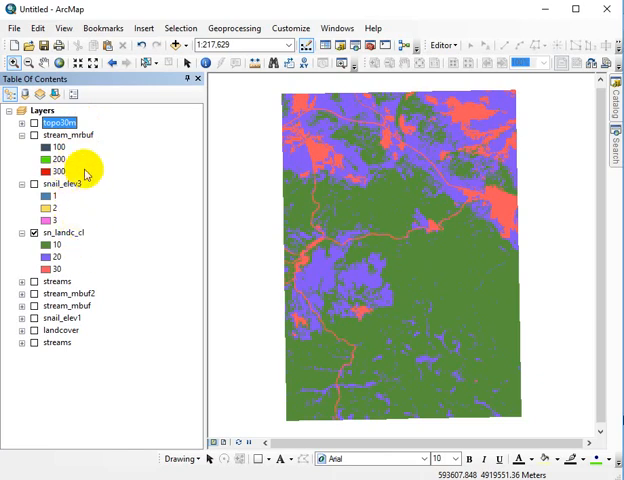
mouse_move(80, 135)
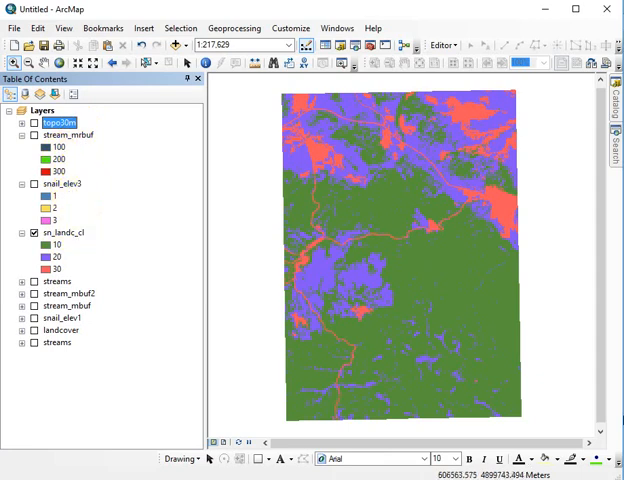
click(63, 232)
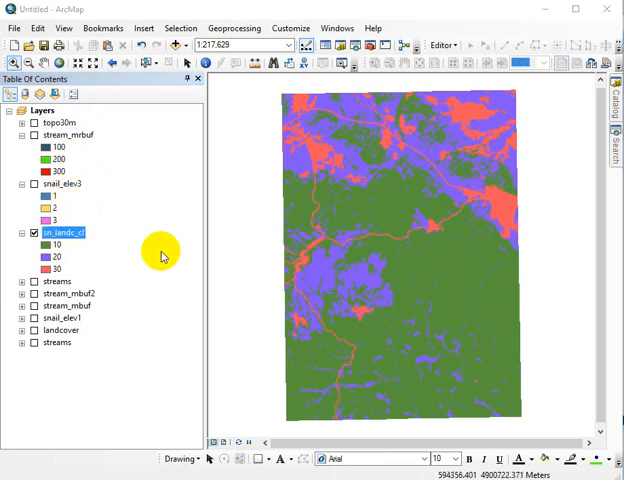
mouse_move(90, 237)
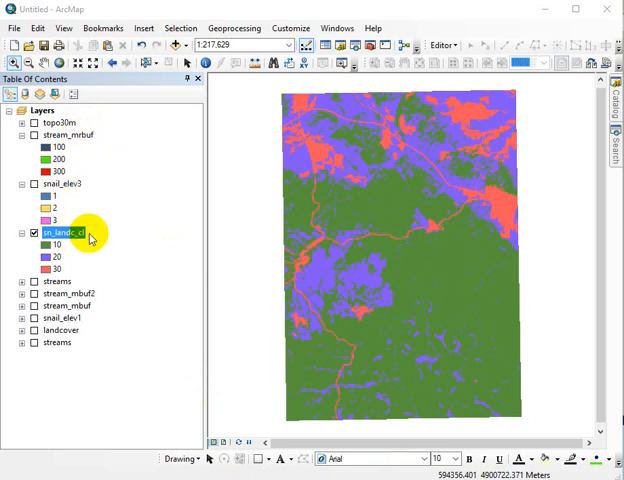
mouse_move(45, 150)
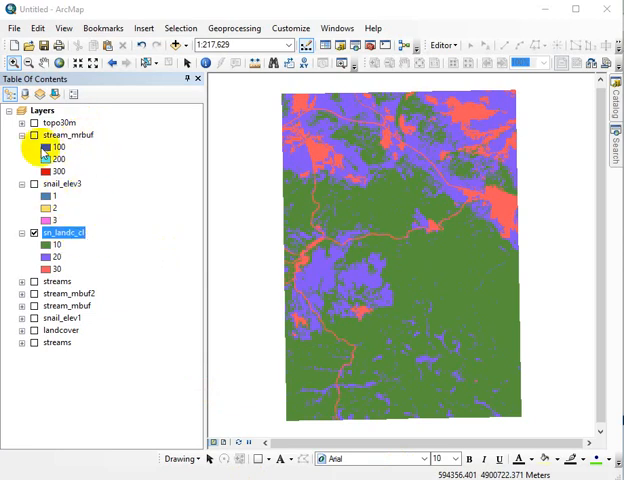
mouse_move(580, 213)
text(plu)
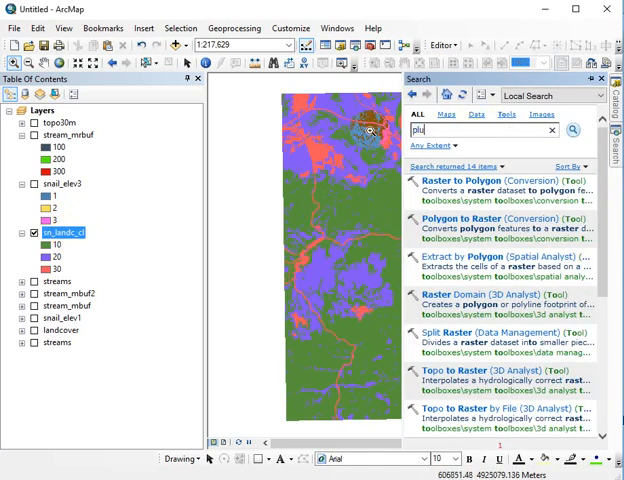
Search tools for 'plus', then for 'raster calculator' to find the Raster Calculator
text(s)
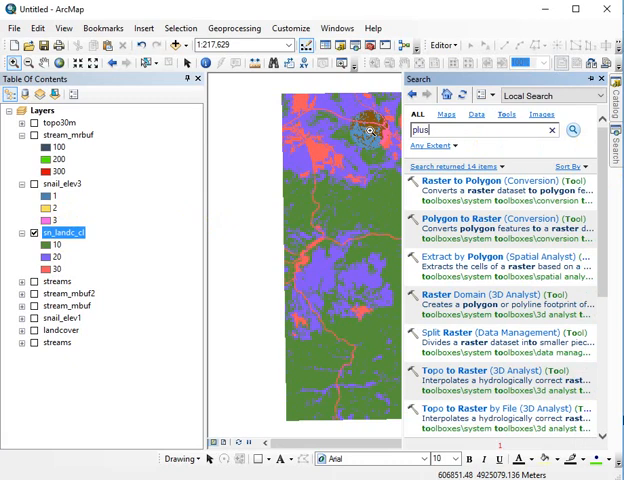
click(571, 130)
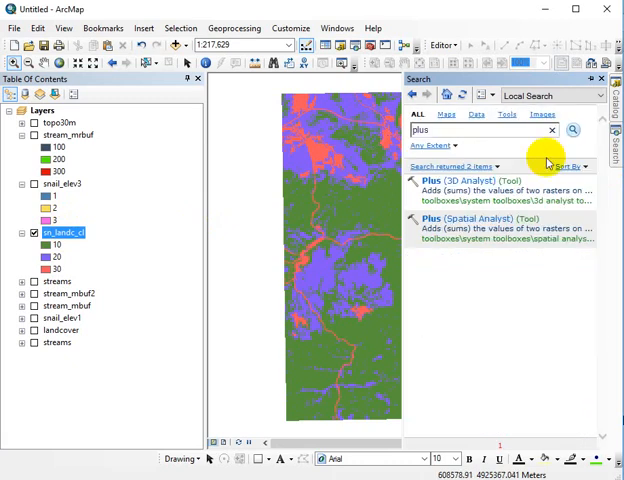
click(432, 181)
text(raster calcula)
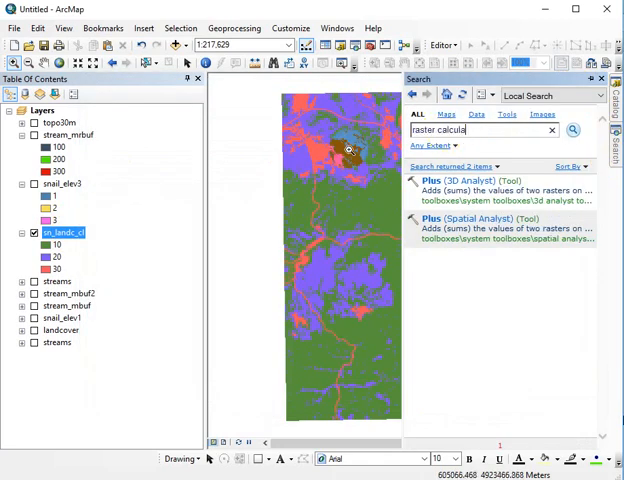
click(573, 130)
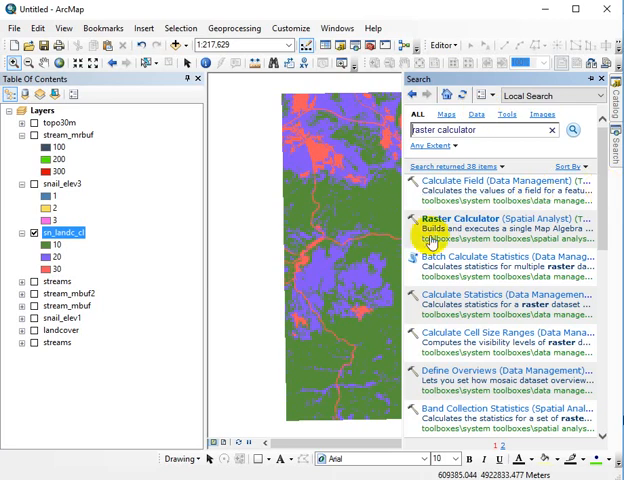
In Raster Calculator, enter stream_mrbuf + snail_elev3 + sn_landc_cl, output named test_model1
double_click(470, 218)
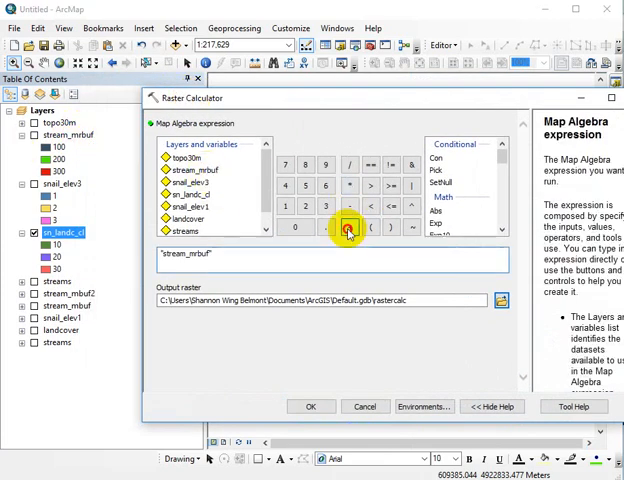
click(348, 228)
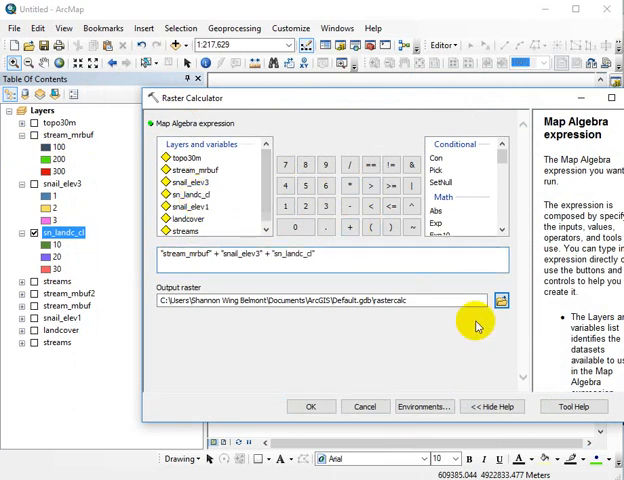
click(500, 300)
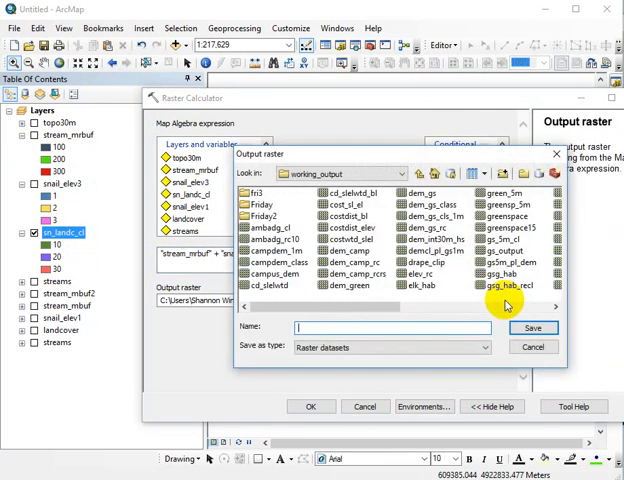
text(tes)
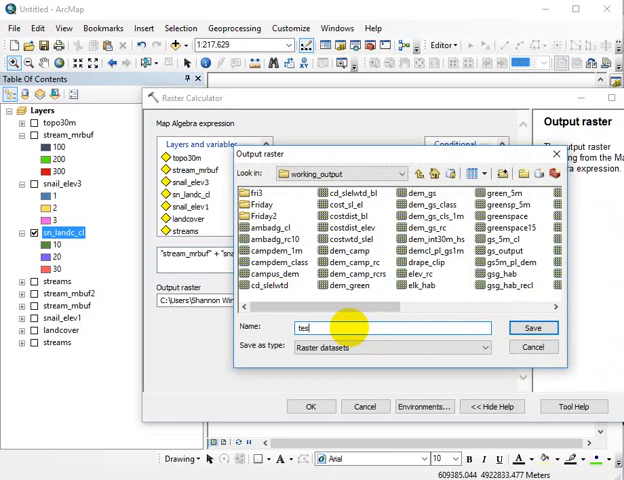
text(t_model1)
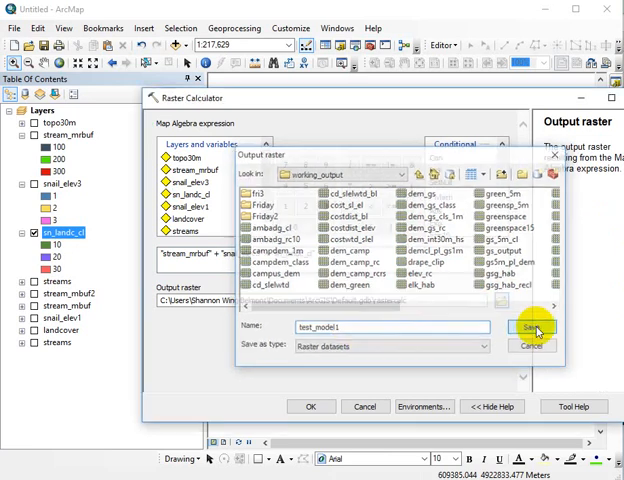
click(533, 327)
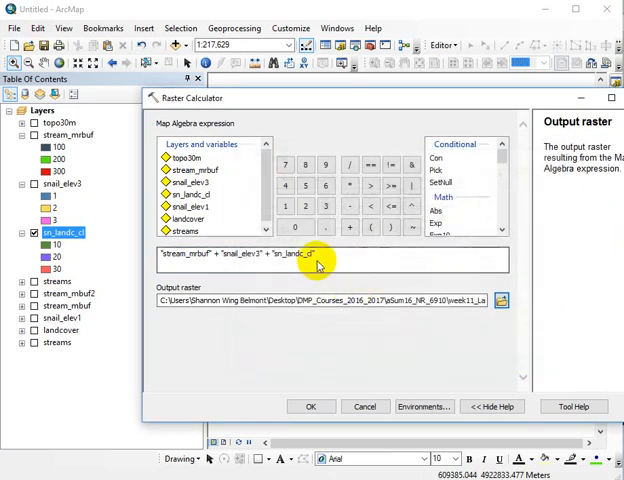
mouse_move(481, 358)
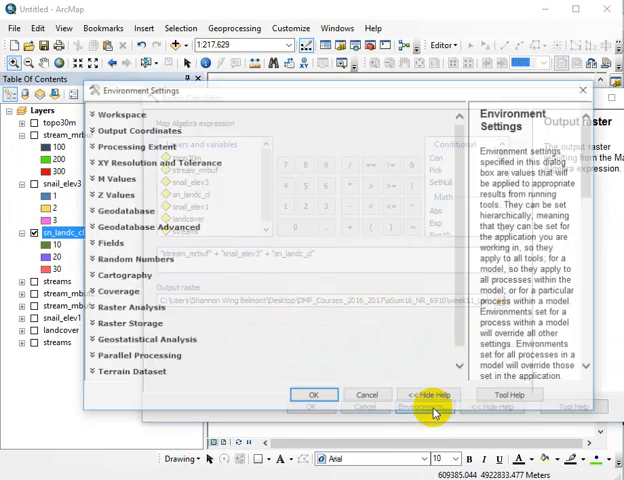
Set the calculation's snap raster environment to stream_mrbuf instead of topo30m
click(145, 145)
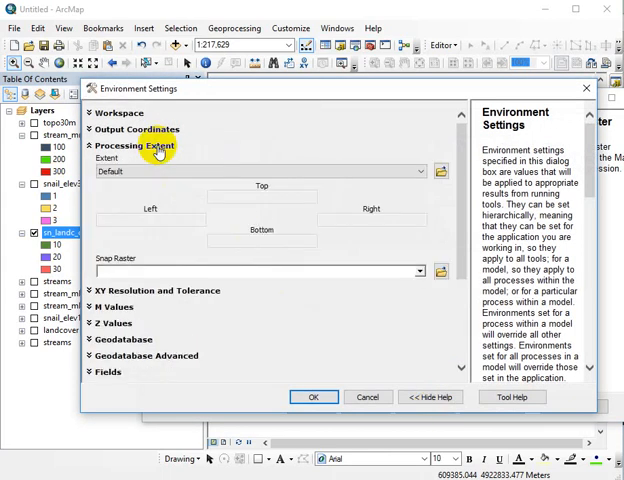
mouse_move(151, 245)
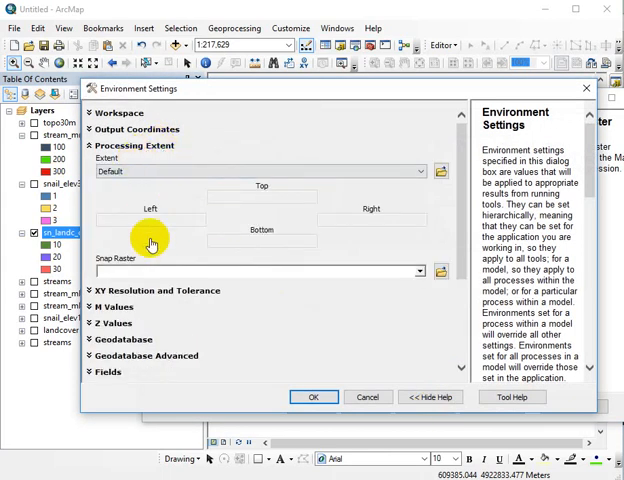
click(420, 271)
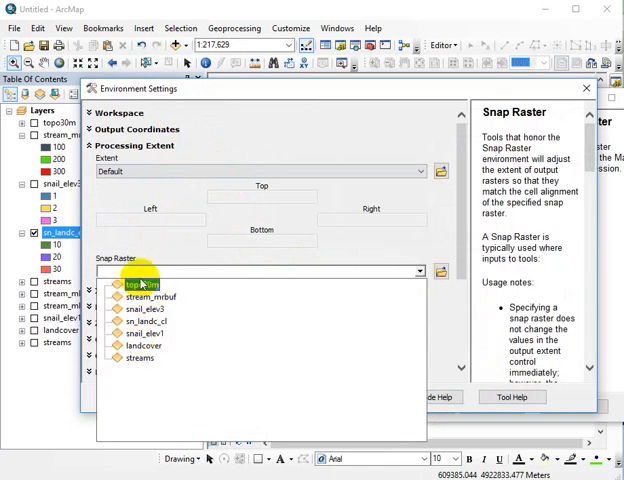
click(140, 284)
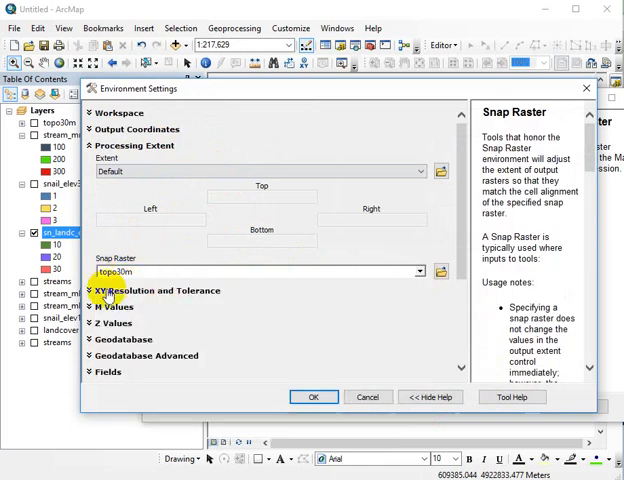
mouse_move(424, 273)
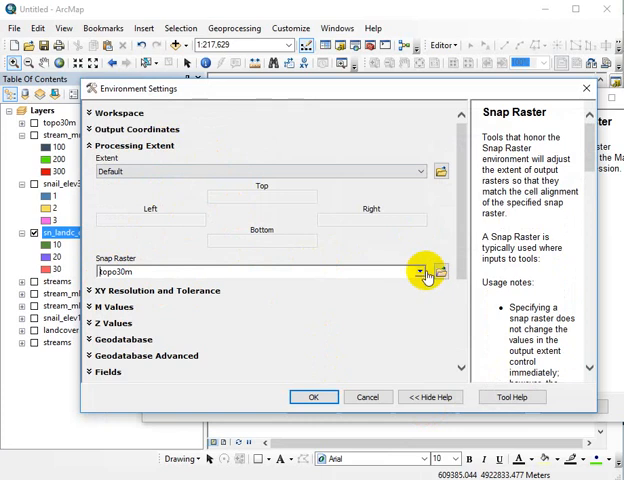
click(425, 271)
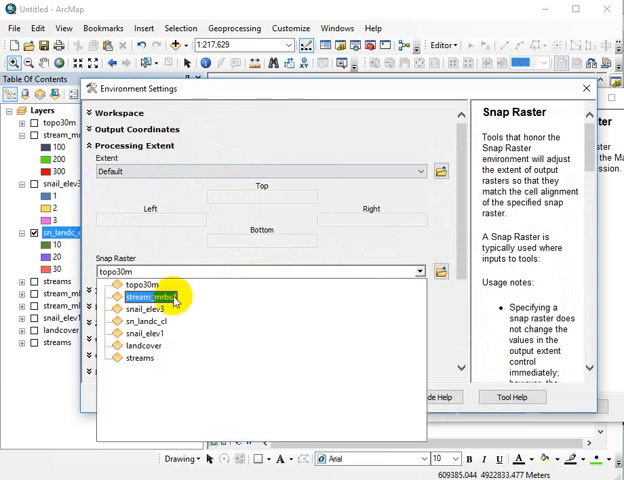
click(147, 297)
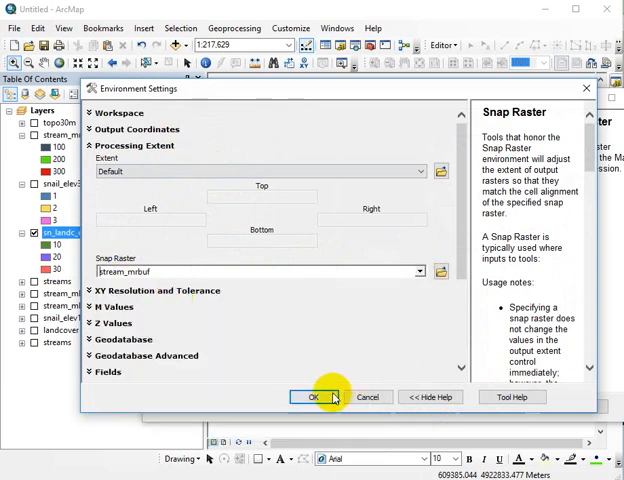
click(313, 397)
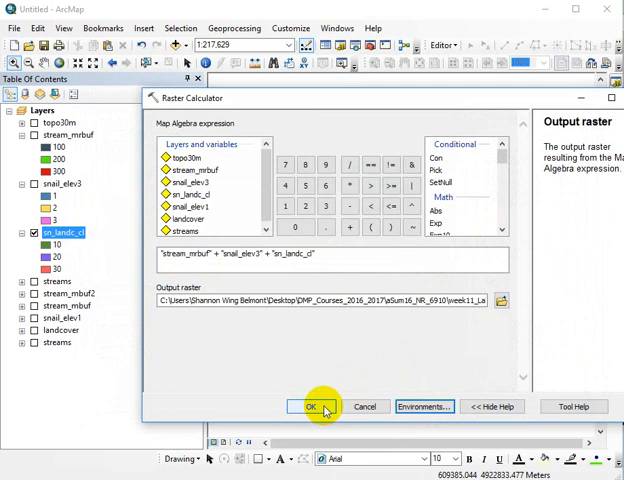
Run the calculation to create test_model1 (values 111–333) and close the dialog
click(298, 406)
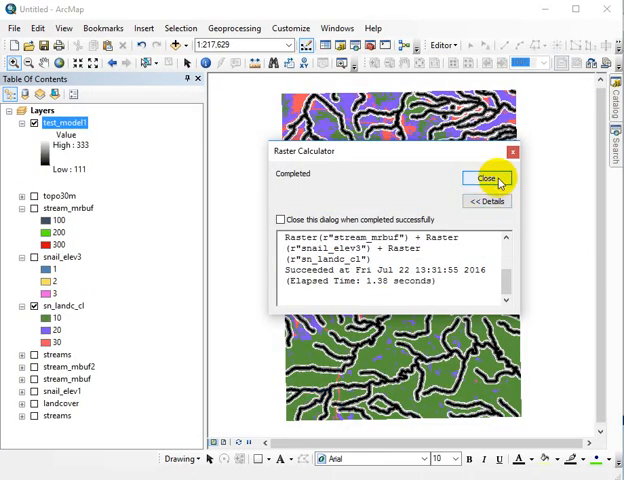
click(487, 178)
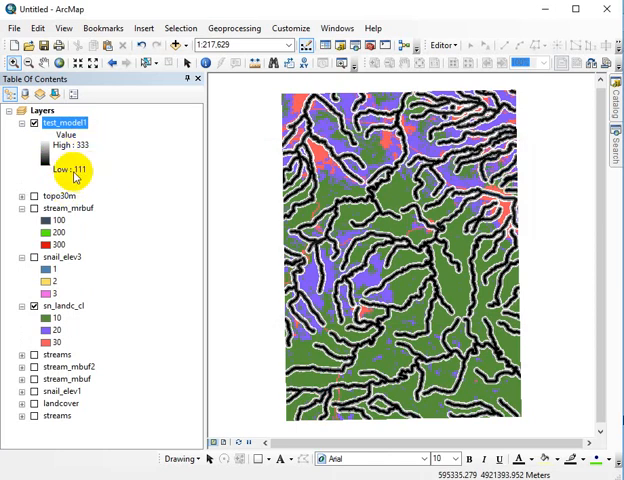
mouse_move(28, 282)
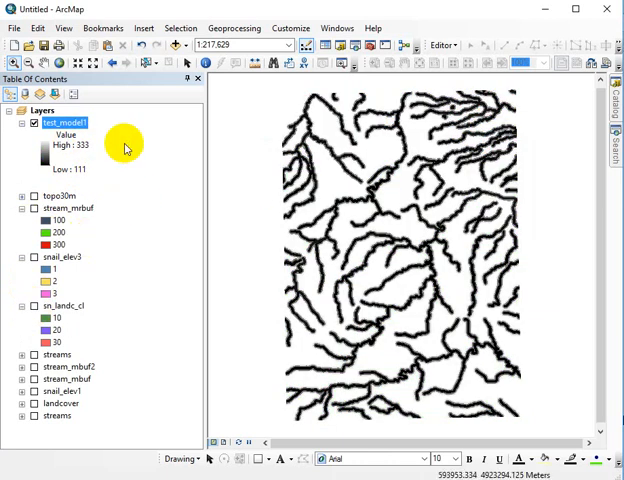
mouse_move(45, 180)
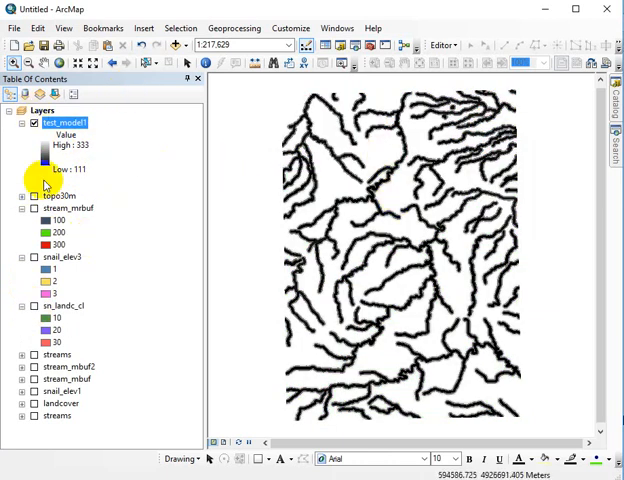
Open test_model1's attribute table and scroll through its 27 value records
right_click(65, 122)
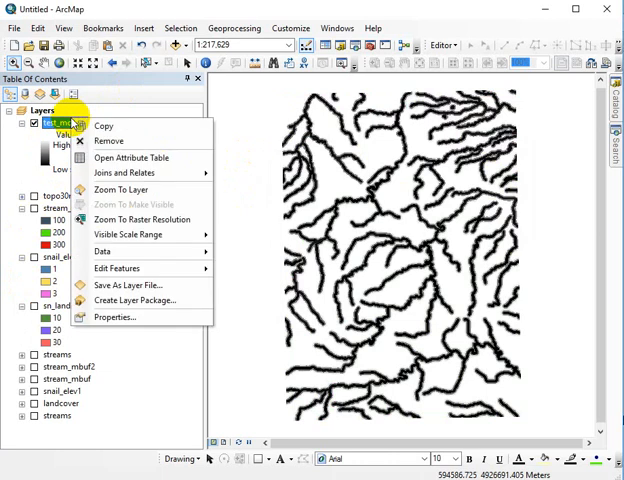
mouse_move(131, 157)
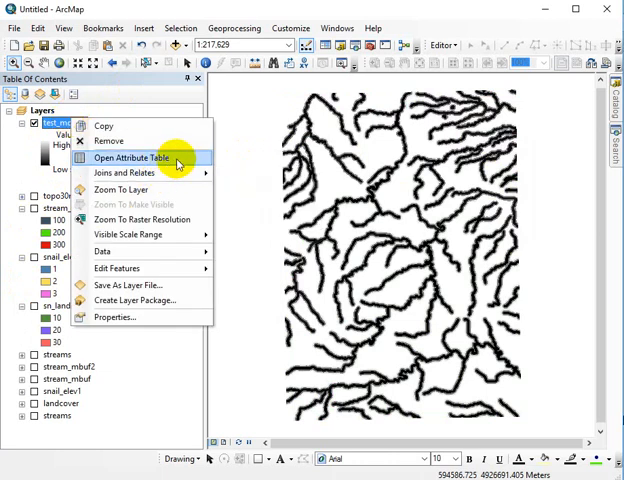
click(129, 158)
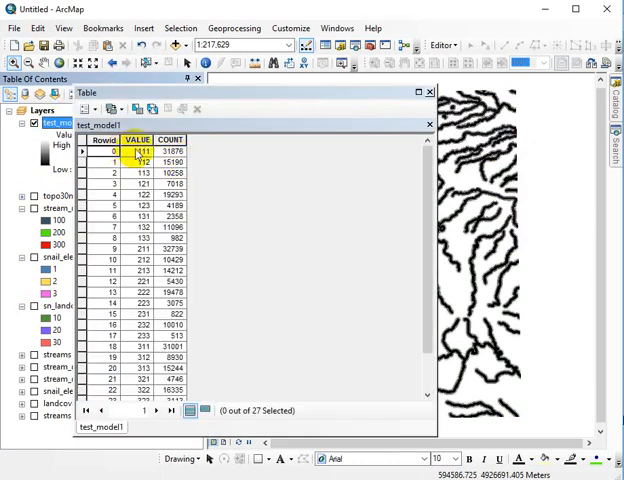
scroll(down, 3)
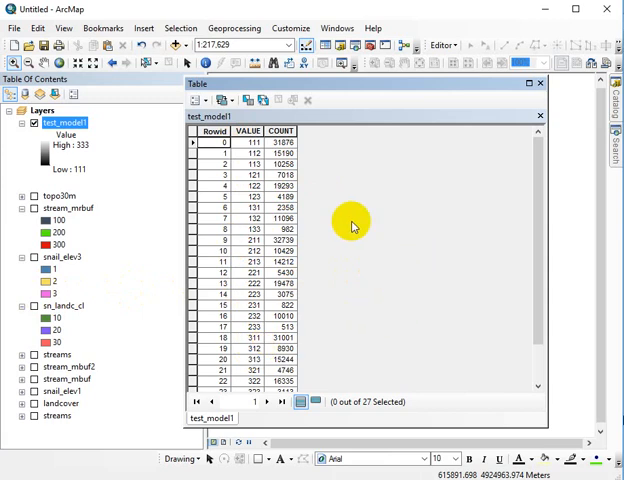
Zoom in on a stream corridor to view test_model1's grayscale bands
drag(353, 83, 434, 98)
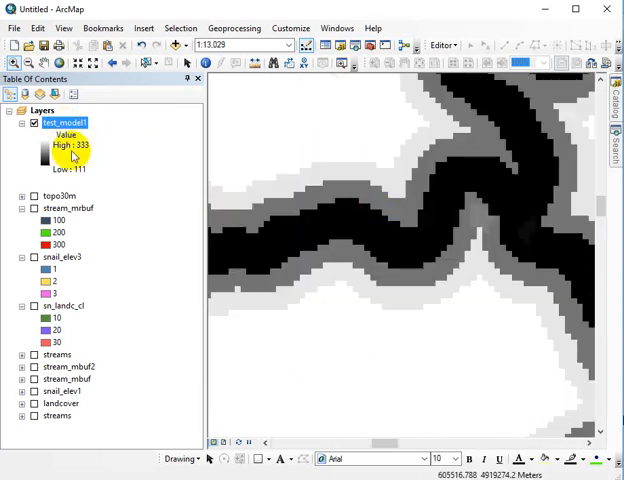
Symbolize test_model1 with Unique Values colors and zoom to the full layer
right_click(65, 122)
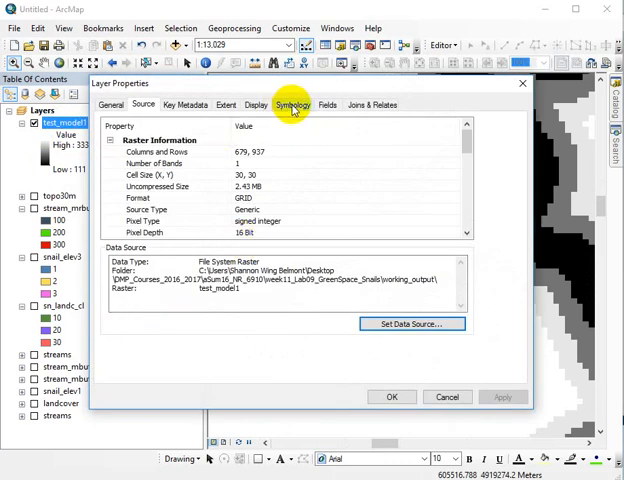
click(293, 104)
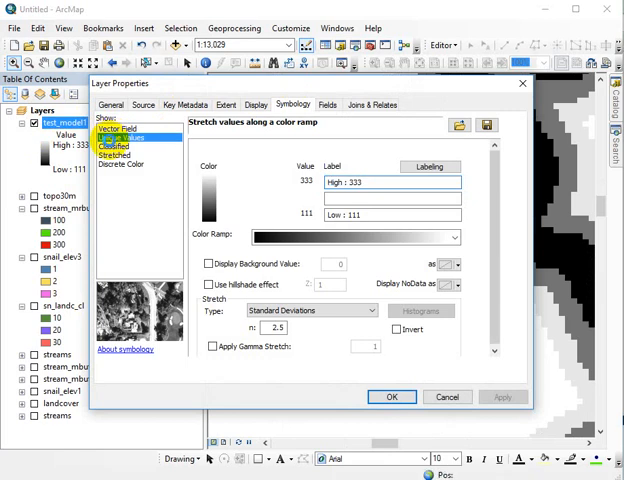
click(122, 137)
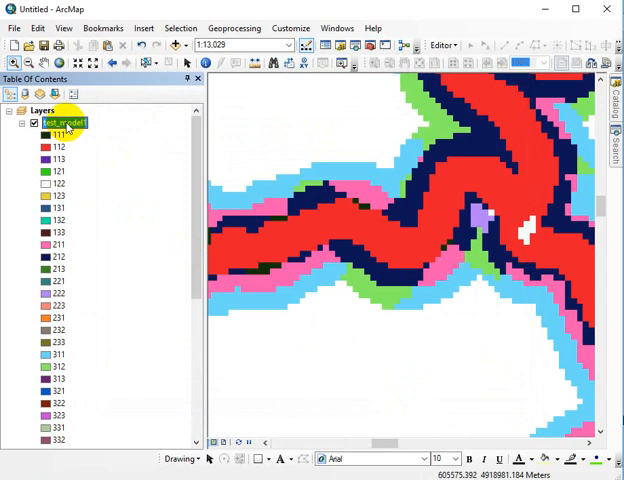
right_click(64, 122)
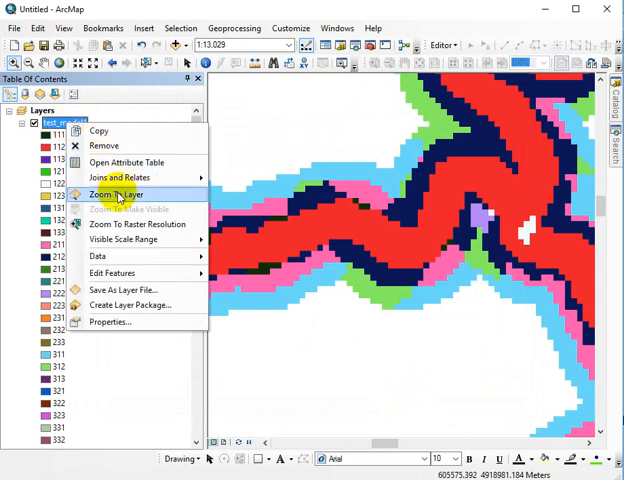
click(115, 194)
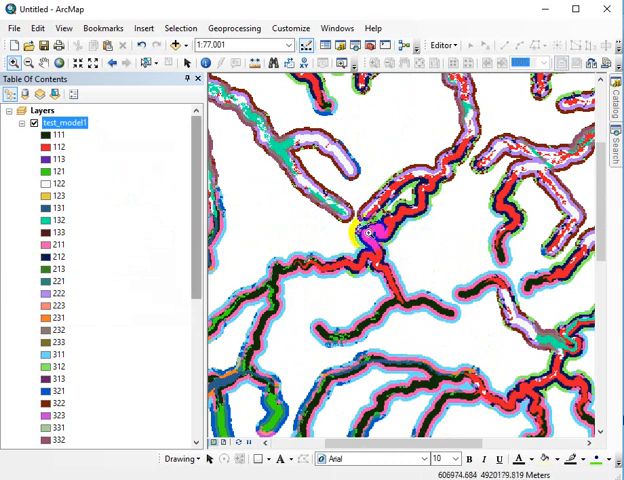
mouse_move(525, 375)
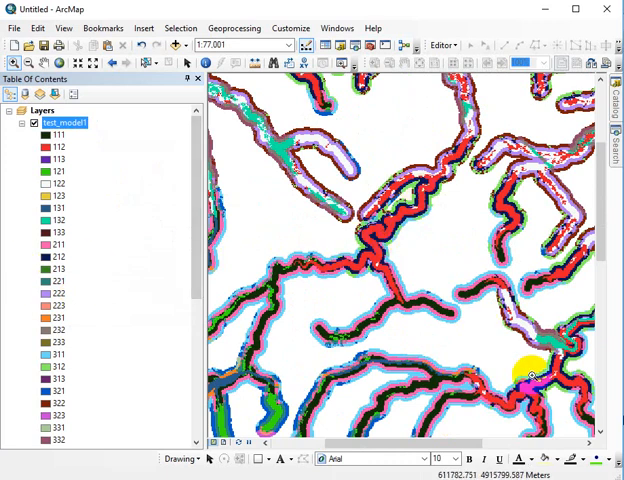
mouse_move(267, 286)
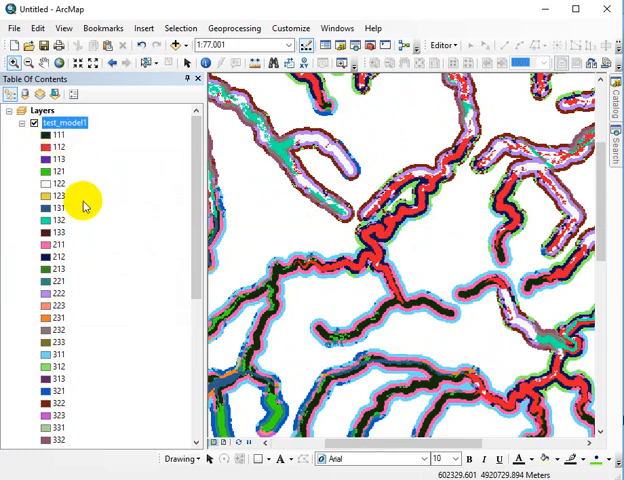
mouse_move(60, 230)
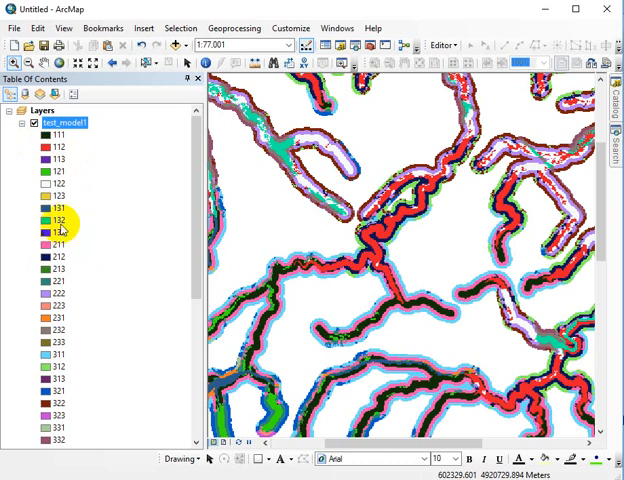
Open test_model1's attribute table to select value rows, then zoom in on a corridor
right_click(65, 122)
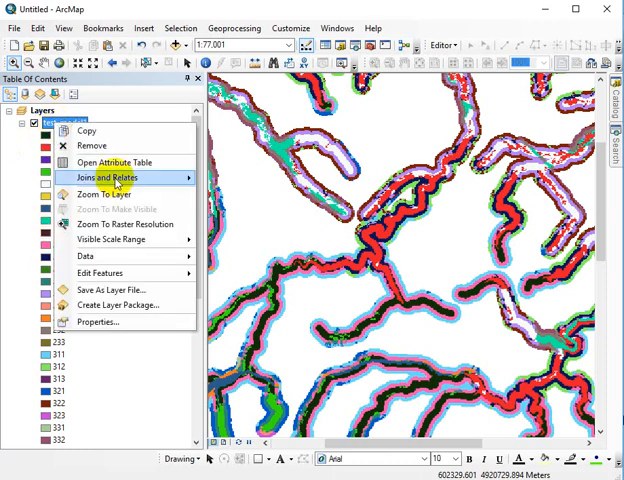
click(114, 162)
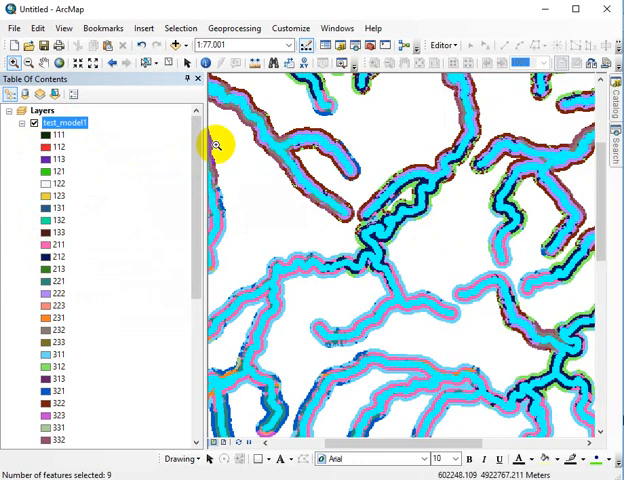
right_click(66, 122)
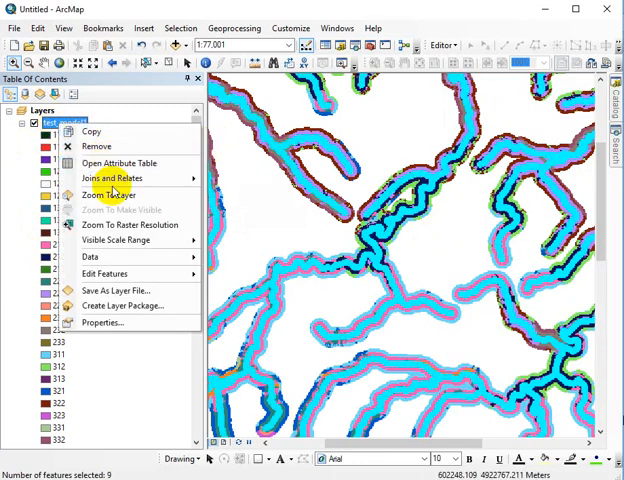
click(109, 195)
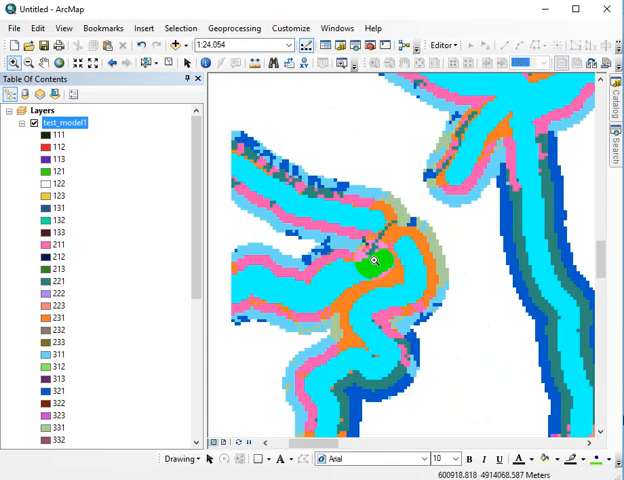
mouse_move(385, 258)
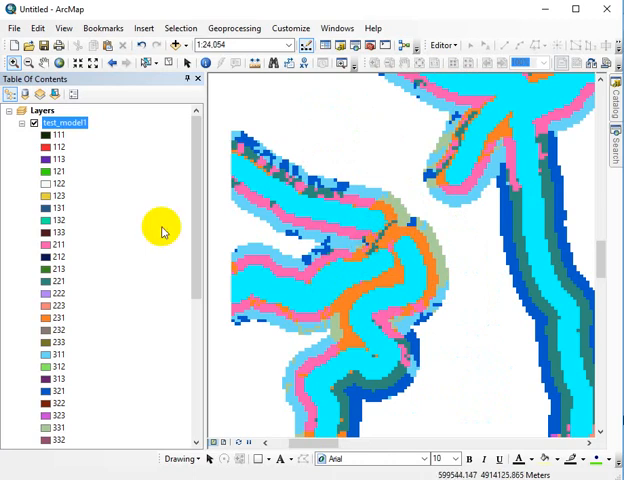
mouse_move(213, 167)
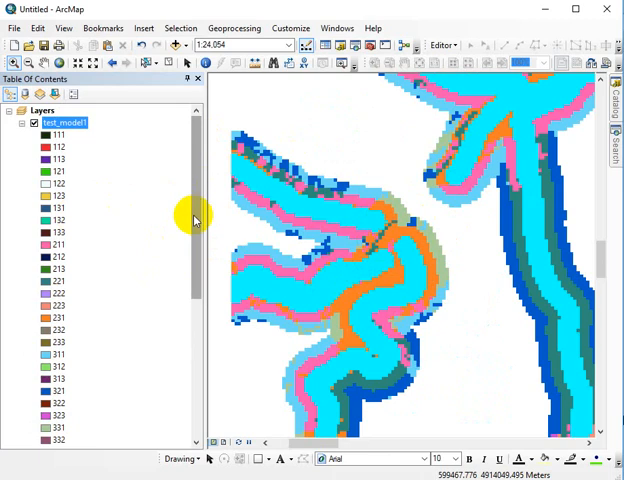
mouse_move(230, 230)
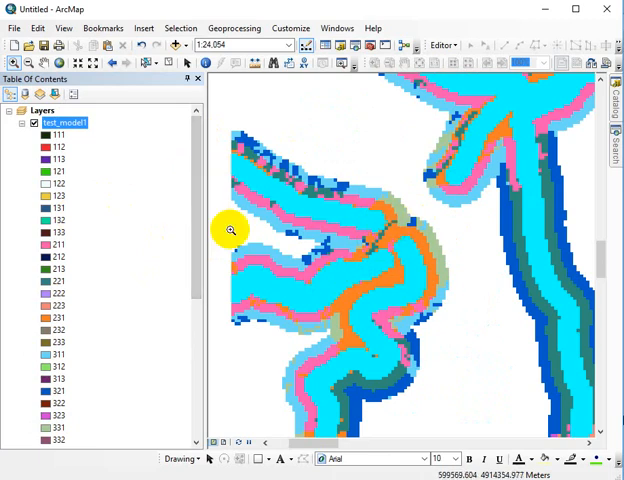
mouse_move(85, 212)
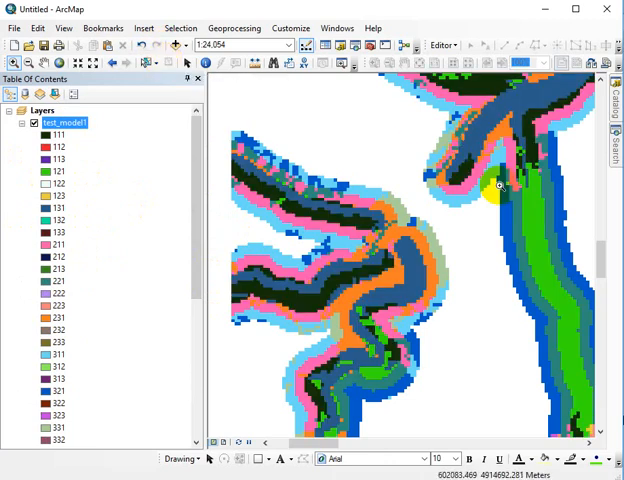
mouse_move(425, 320)
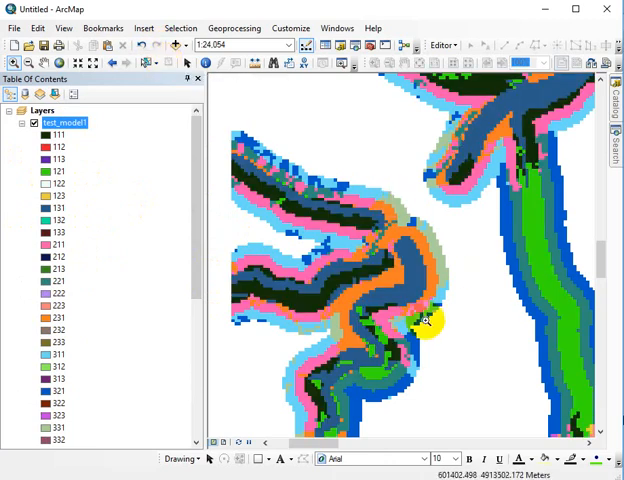
mouse_move(560, 216)
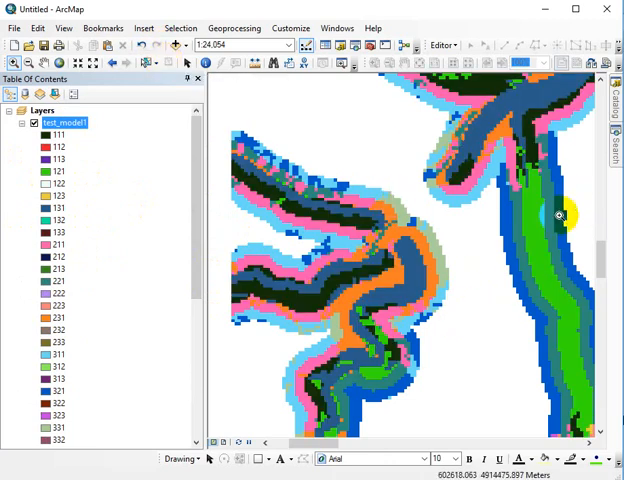